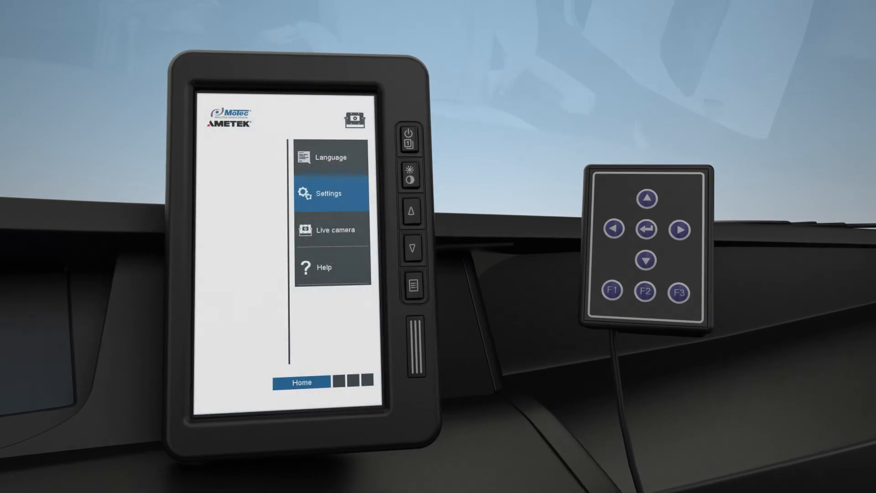
# Open the Settings > Calibration screen with the Rear camera selected.
pyautogui.click(332, 192)
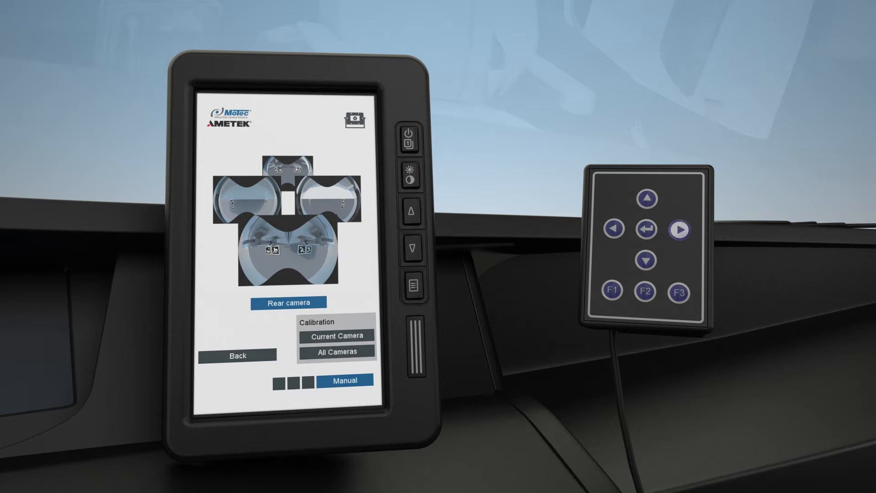
# Start manual calibration of the rear camera to show its full-screen marker image.
pyautogui.click(680, 230)
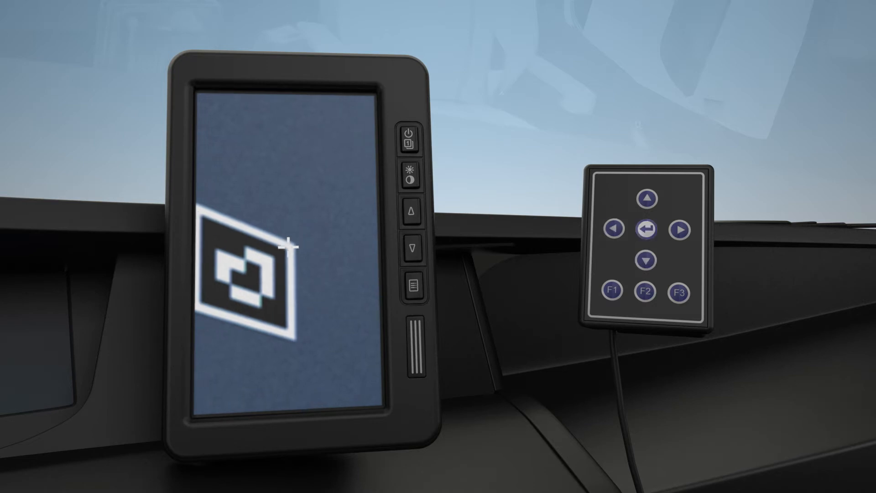
# Confirm the target cross positions and return to the overview showing the Right camera.
pyautogui.click(649, 227)
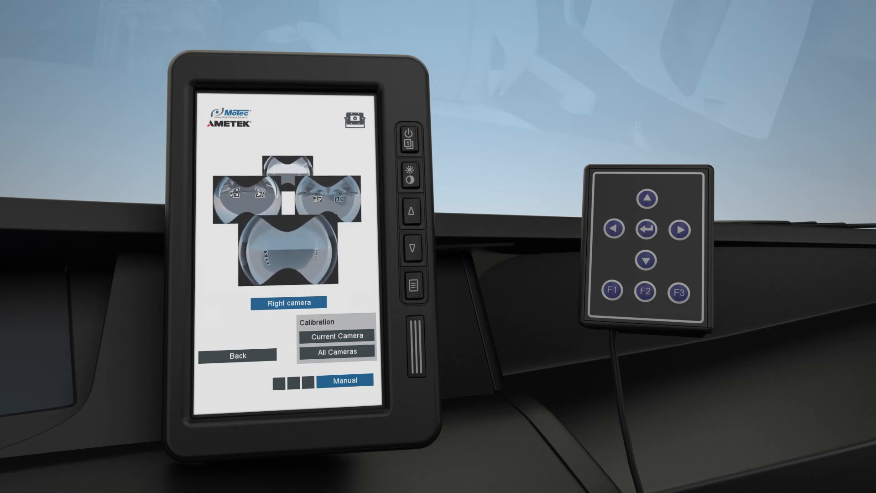
# Switch from Current Camera to All Cameras and run calibration until it reports done.
pyautogui.click(336, 351)
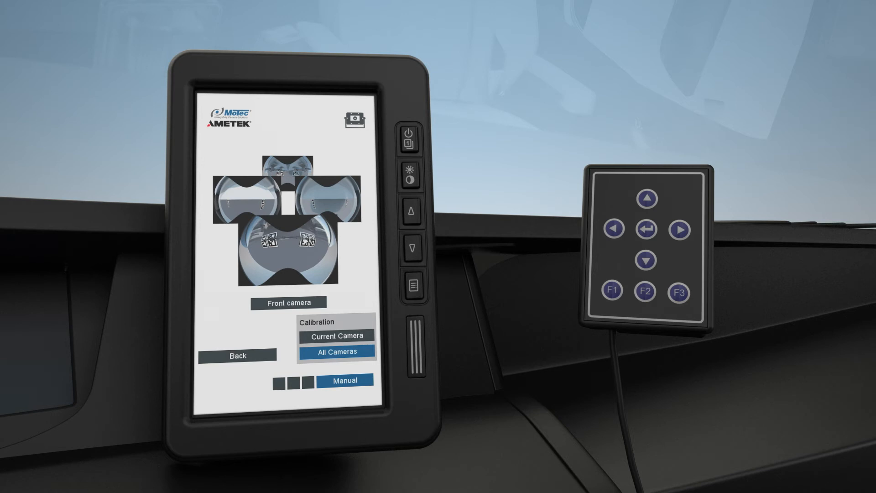
pyautogui.click(336, 335)
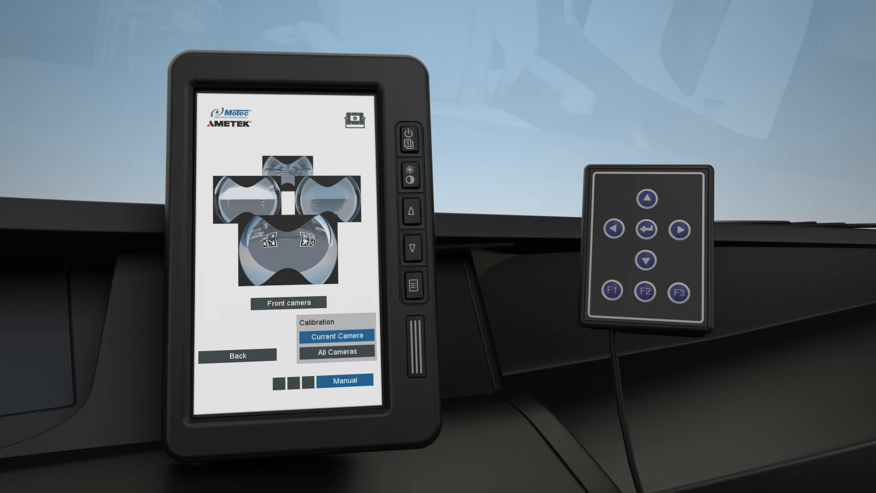
pyautogui.click(336, 352)
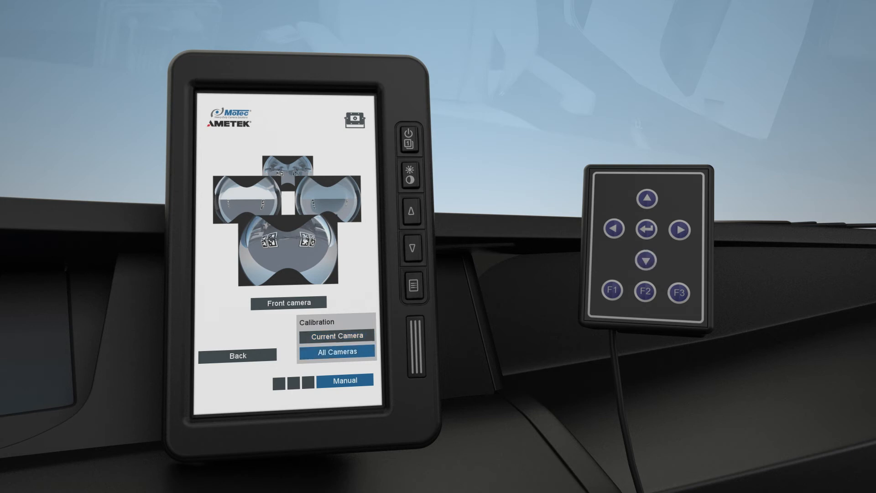
pyautogui.click(336, 351)
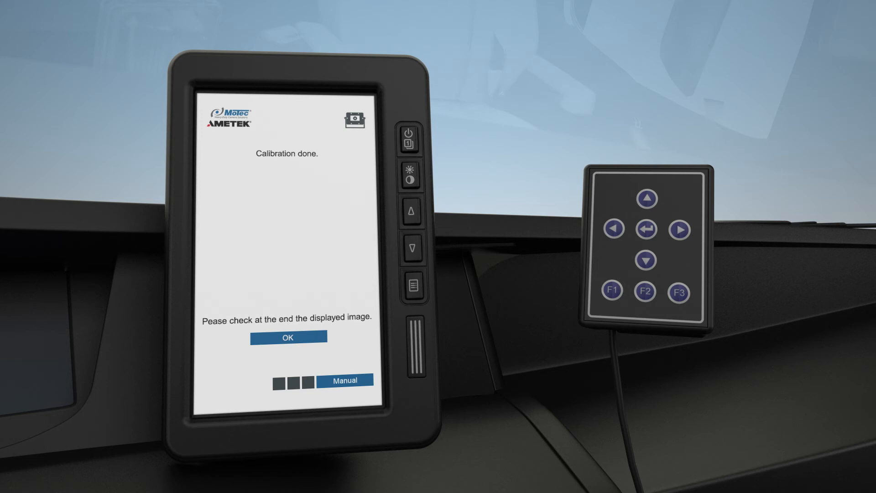
# Acknowledge the Calibration done message and choose Save from Settings to store calibration.
pyautogui.click(288, 337)
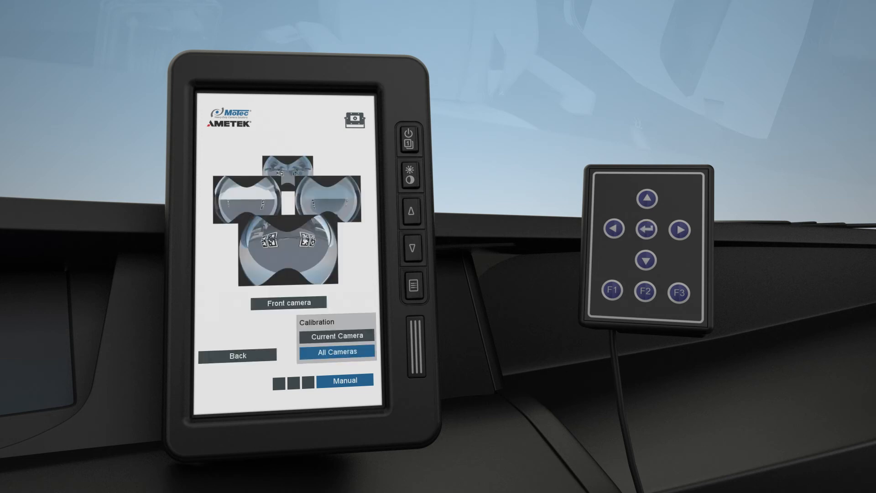
pyautogui.click(336, 352)
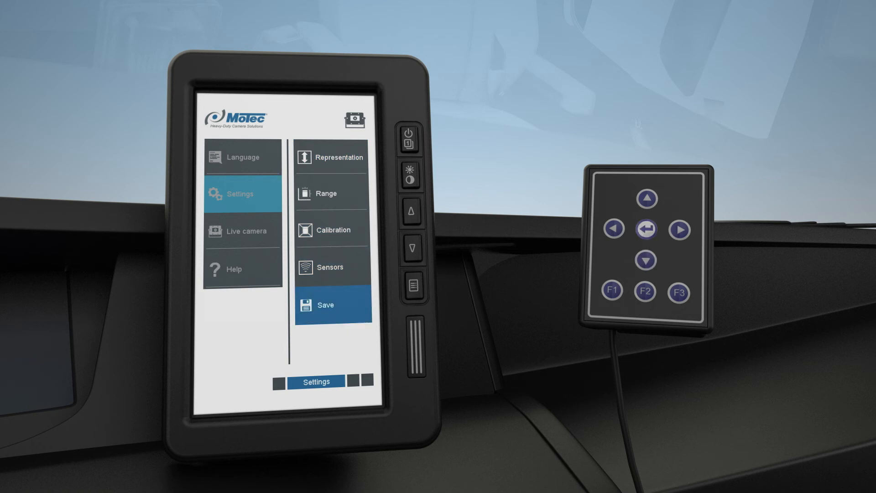
pyautogui.click(325, 304)
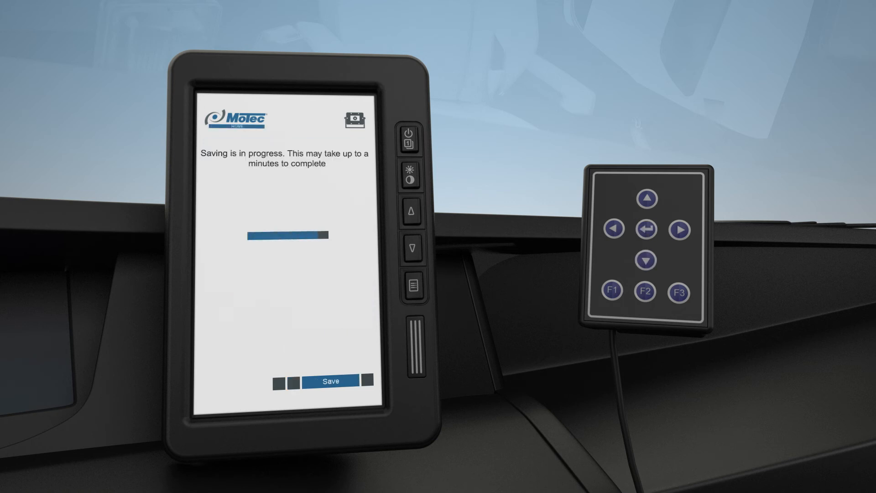